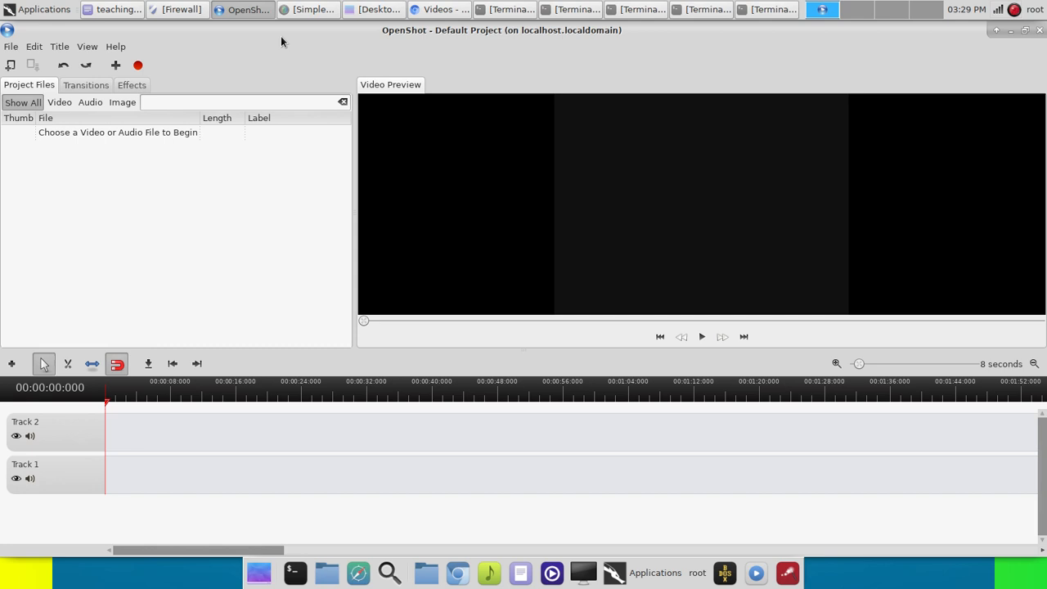
pyautogui.moveTo(304, 66)
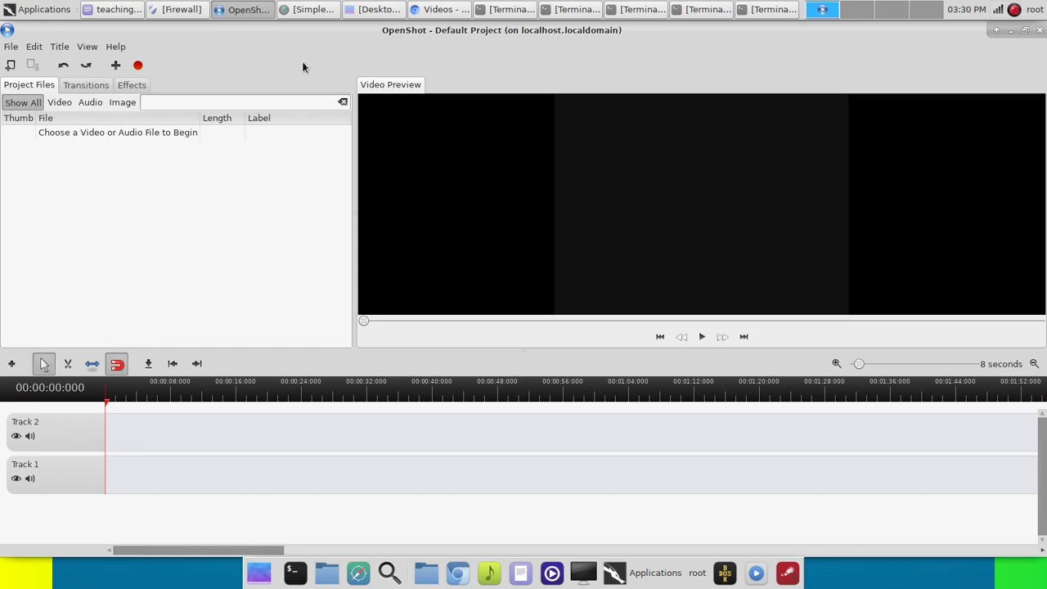
# - Add both Python Tutorial For Absolute Beginners mp4s from the Desktop into Project Files
pyautogui.click(375, 10)
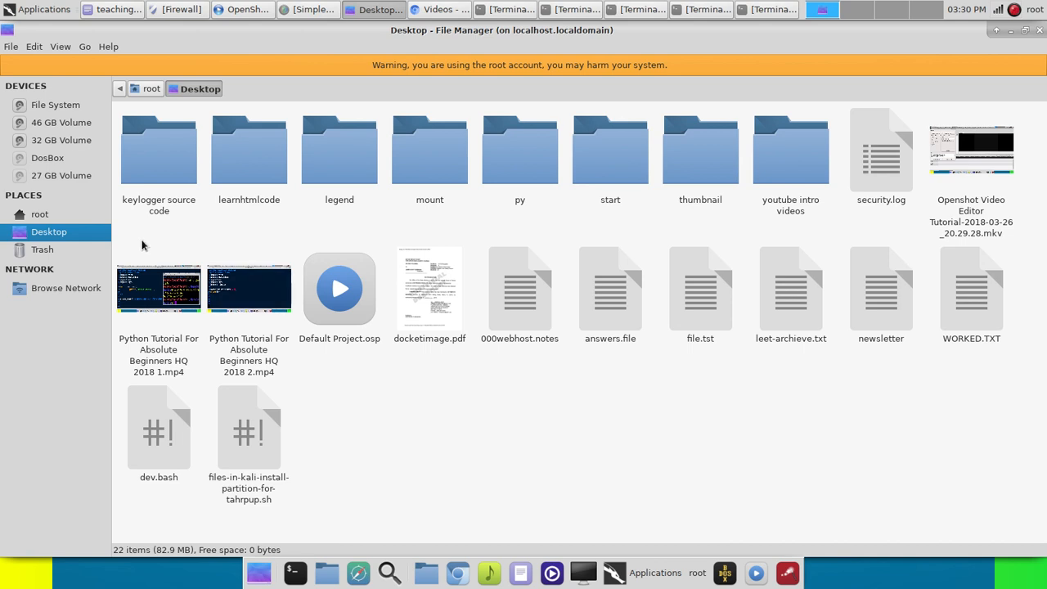
pyautogui.click(159, 288)
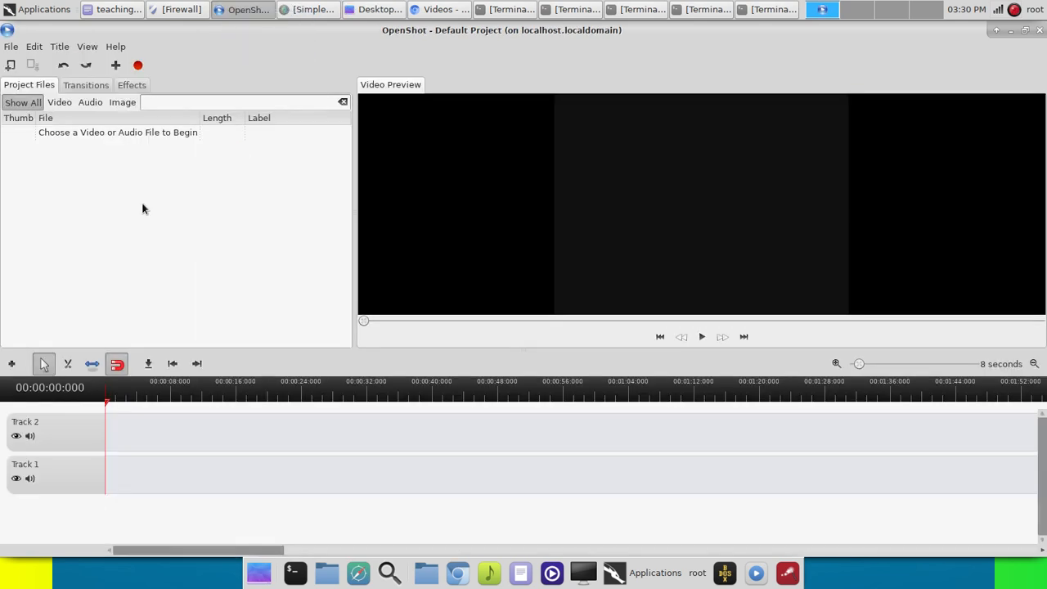
pyautogui.moveTo(148, 220)
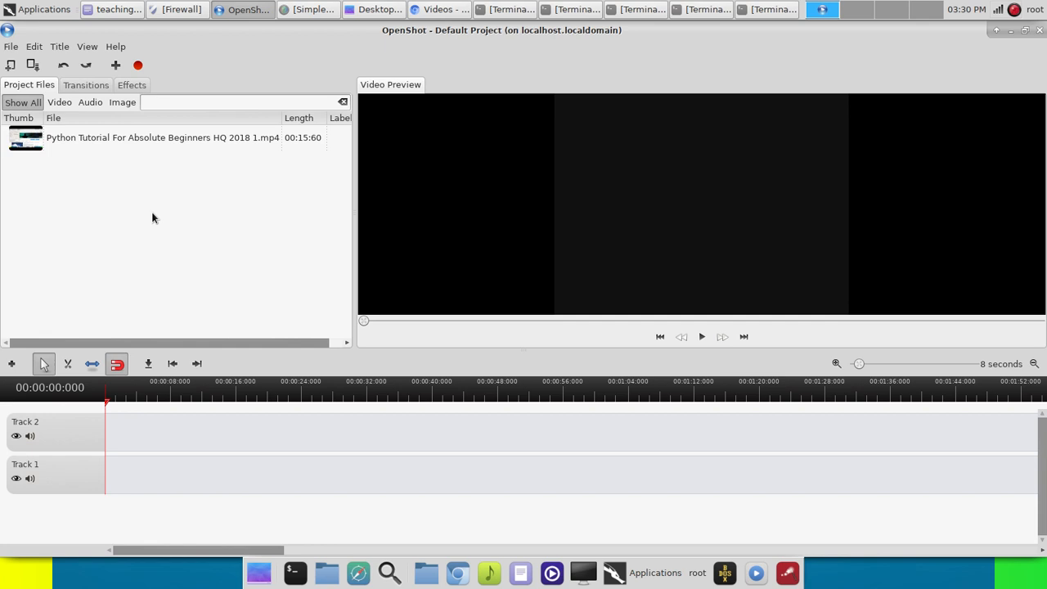
pyautogui.click(389, 9)
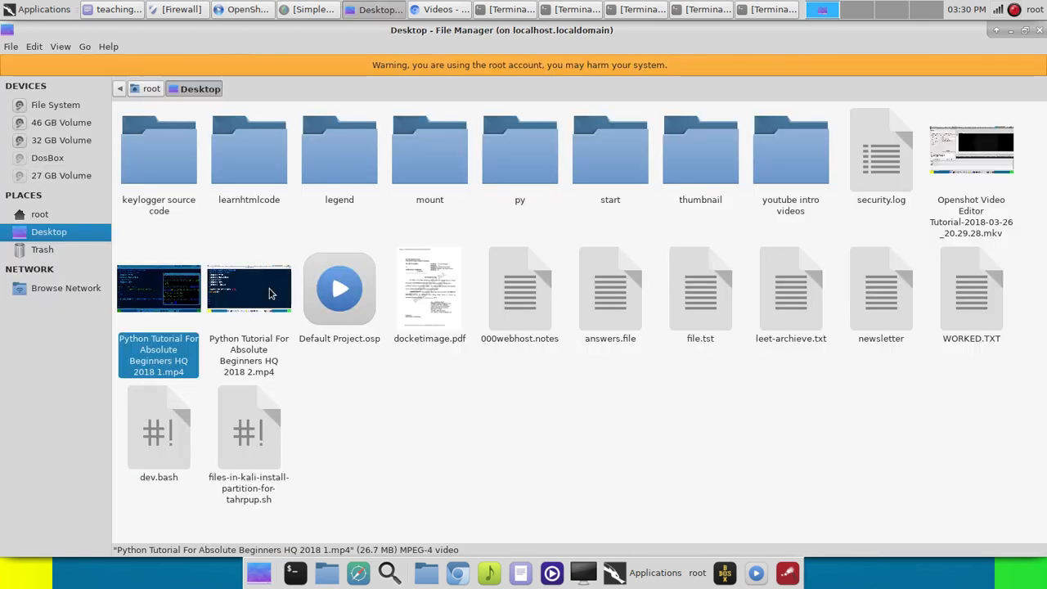
pyautogui.click(246, 9)
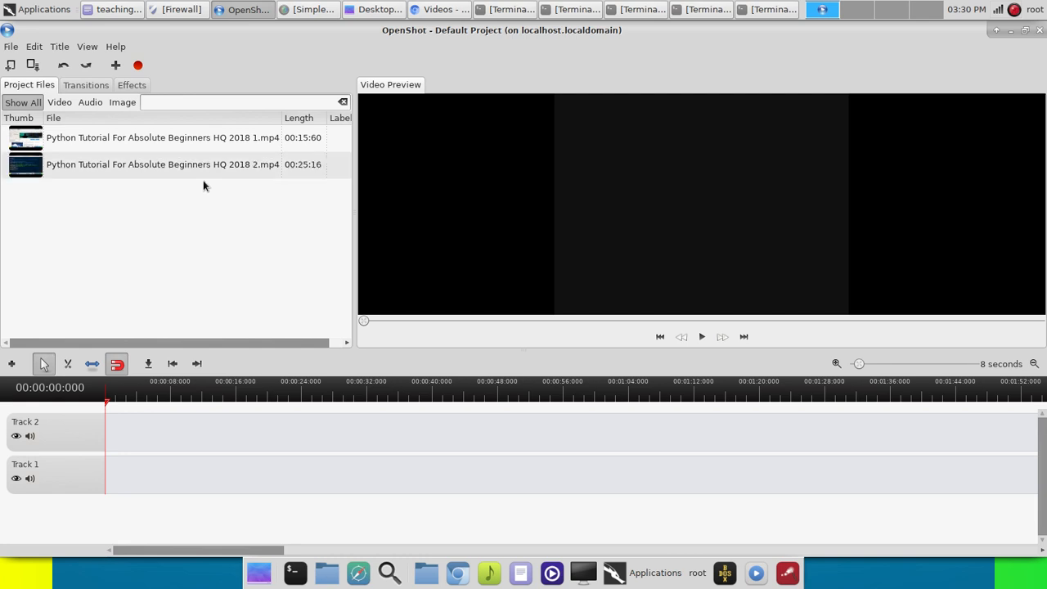
pyautogui.click(373, 10)
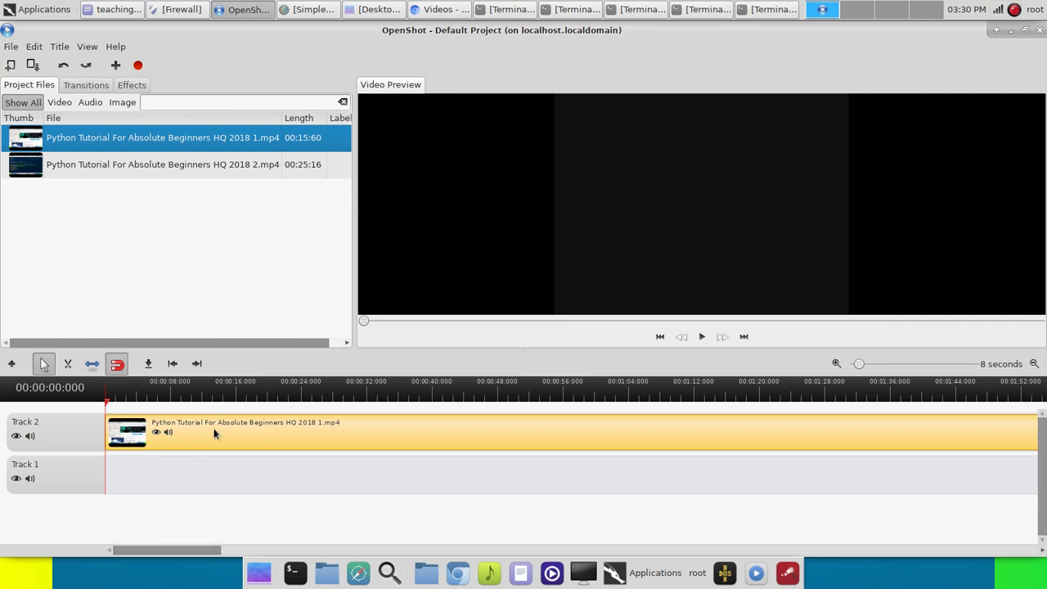
pyautogui.moveTo(242, 420)
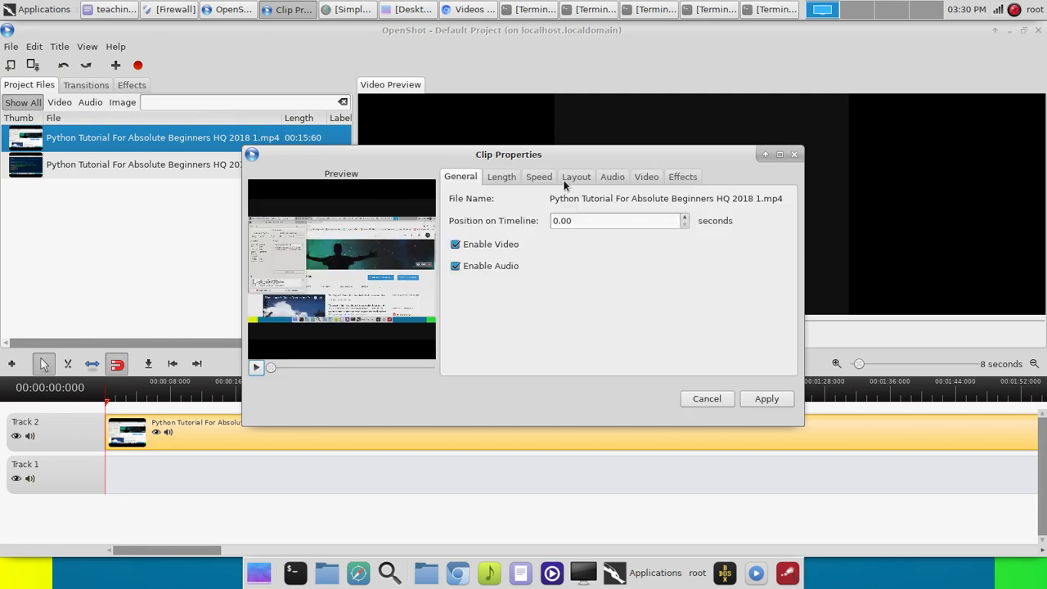
# - Raise the part 1 clip's Audio volume to about 120.11, apply it and close properties
pyautogui.click(612, 176)
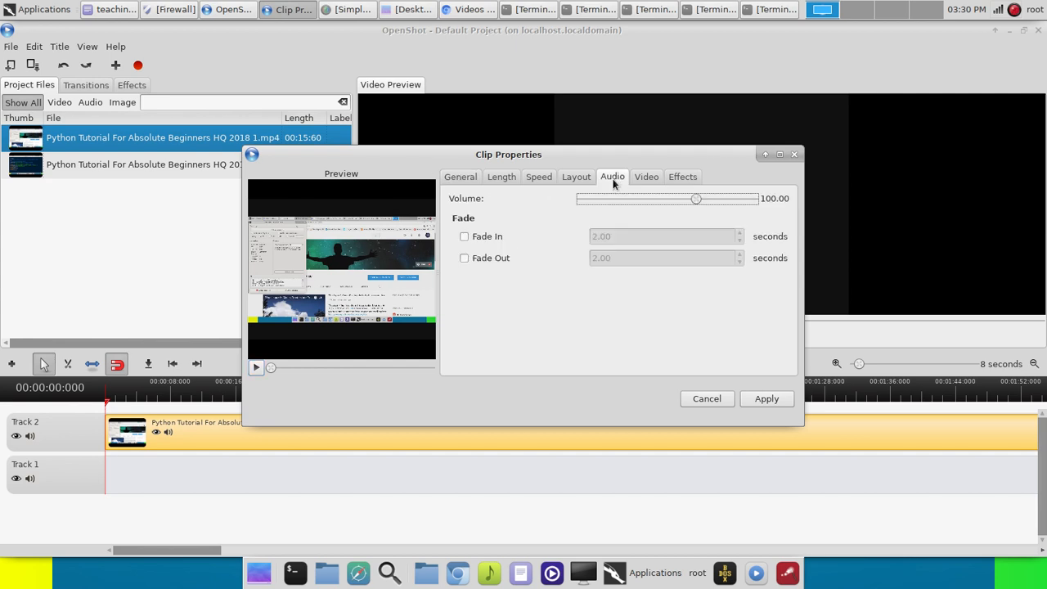
pyautogui.moveTo(697, 203)
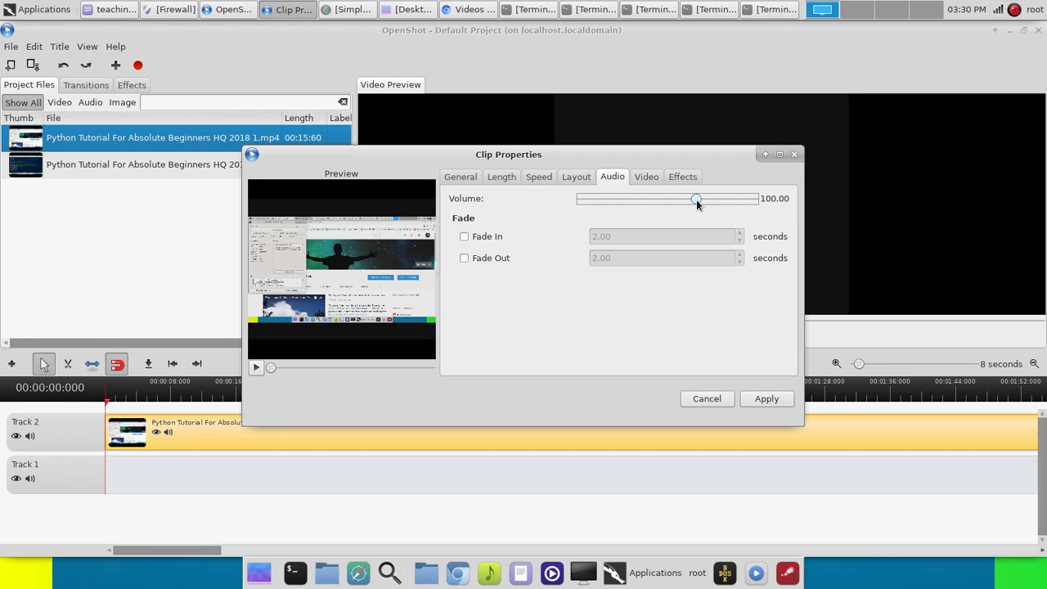
pyautogui.moveTo(697, 203)
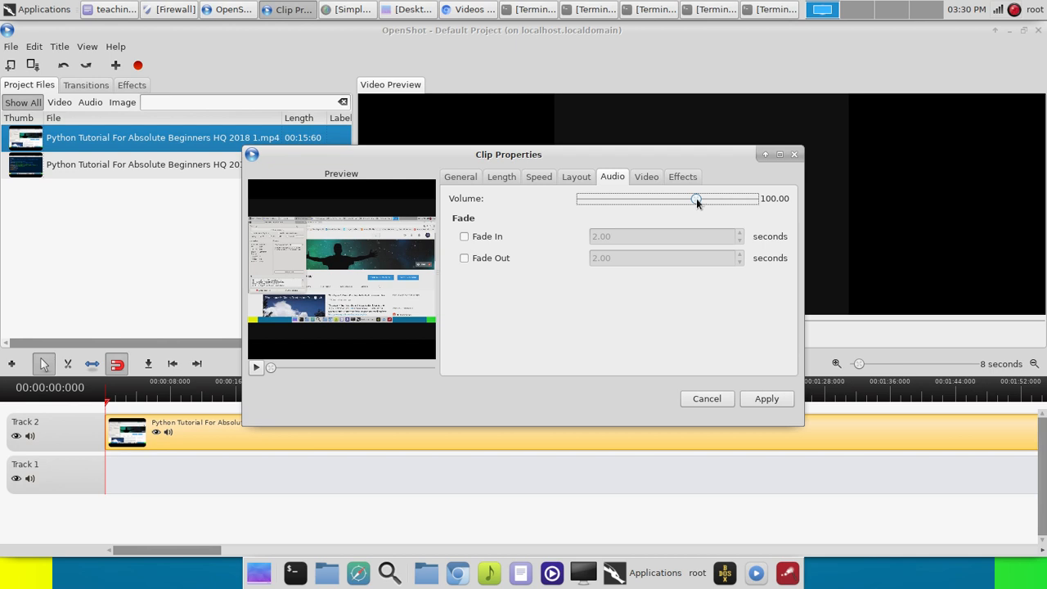
pyautogui.moveTo(695, 199); pyautogui.dragTo(710, 200)
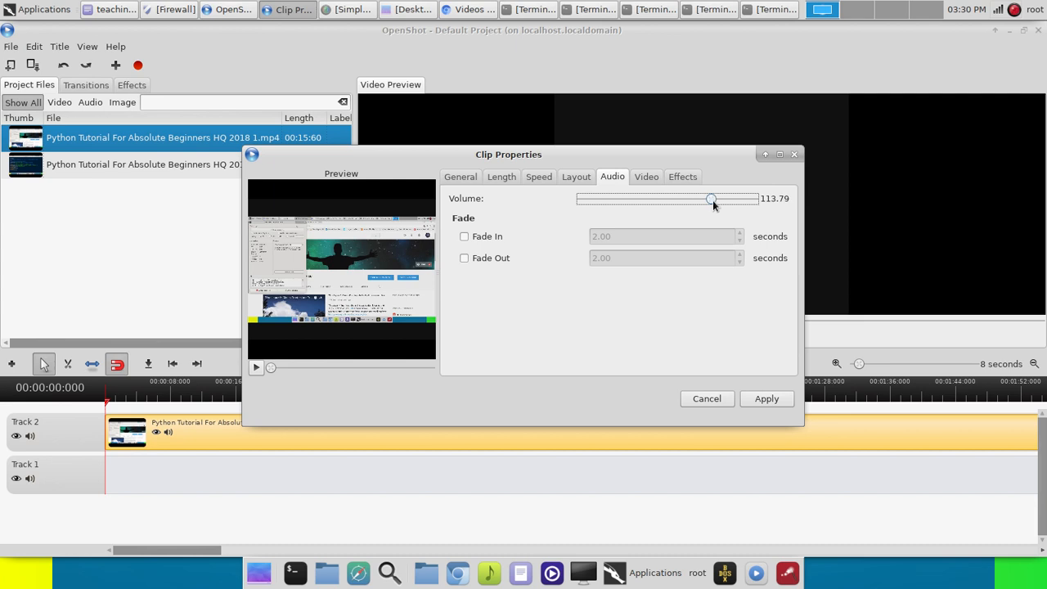
pyautogui.moveTo(711, 200); pyautogui.dragTo(716, 199)
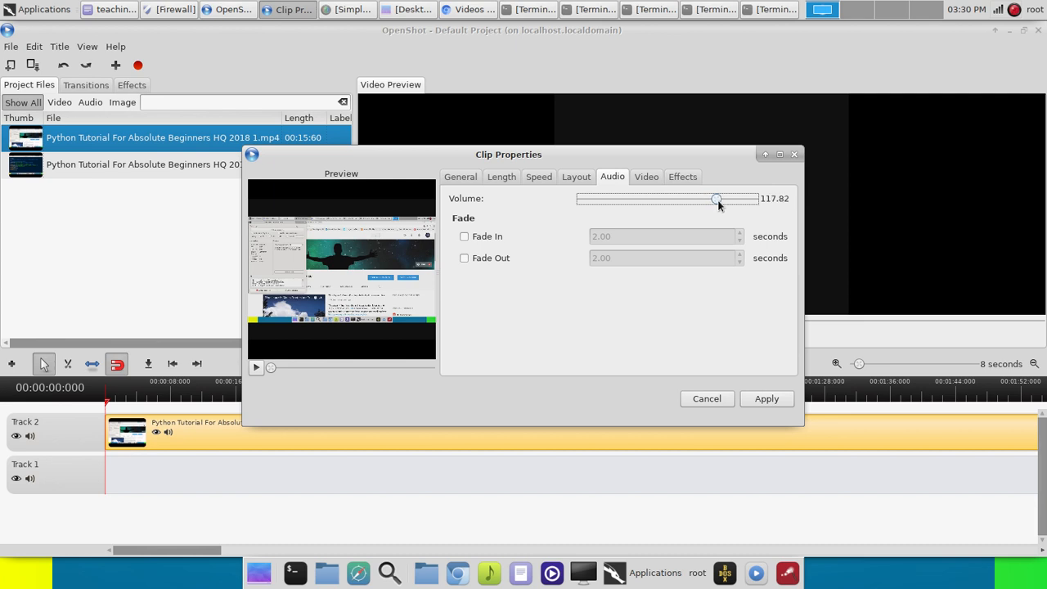
pyautogui.moveTo(715, 200); pyautogui.dragTo(720, 200)
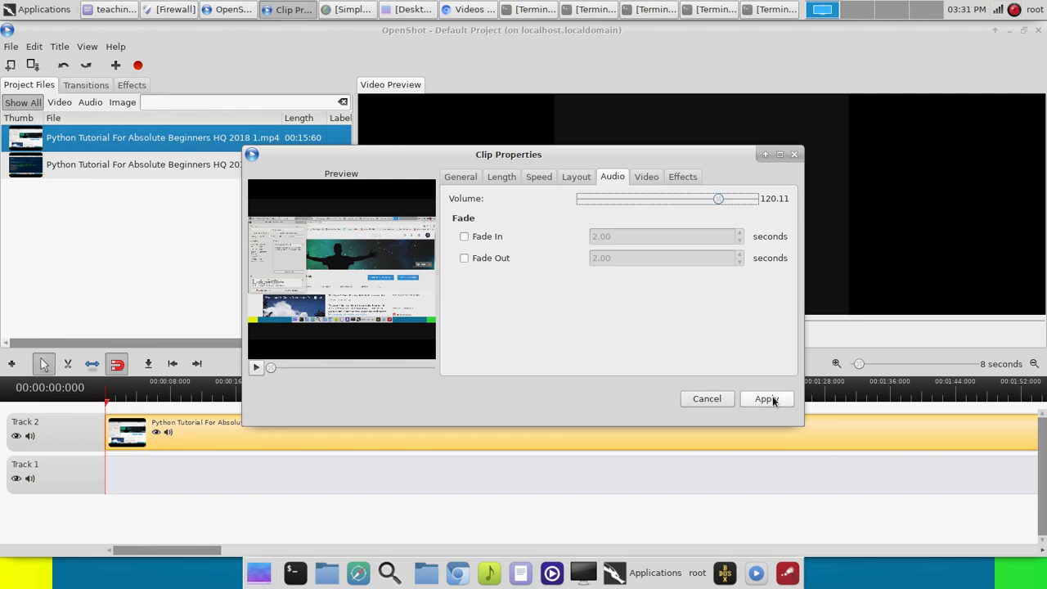
pyautogui.click(766, 399)
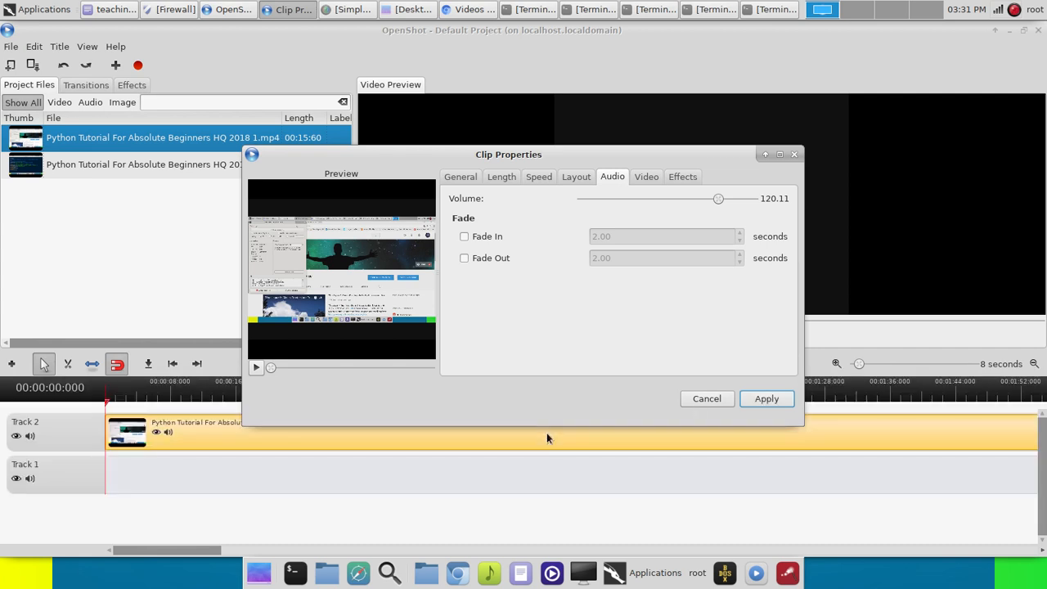
pyautogui.click(706, 399)
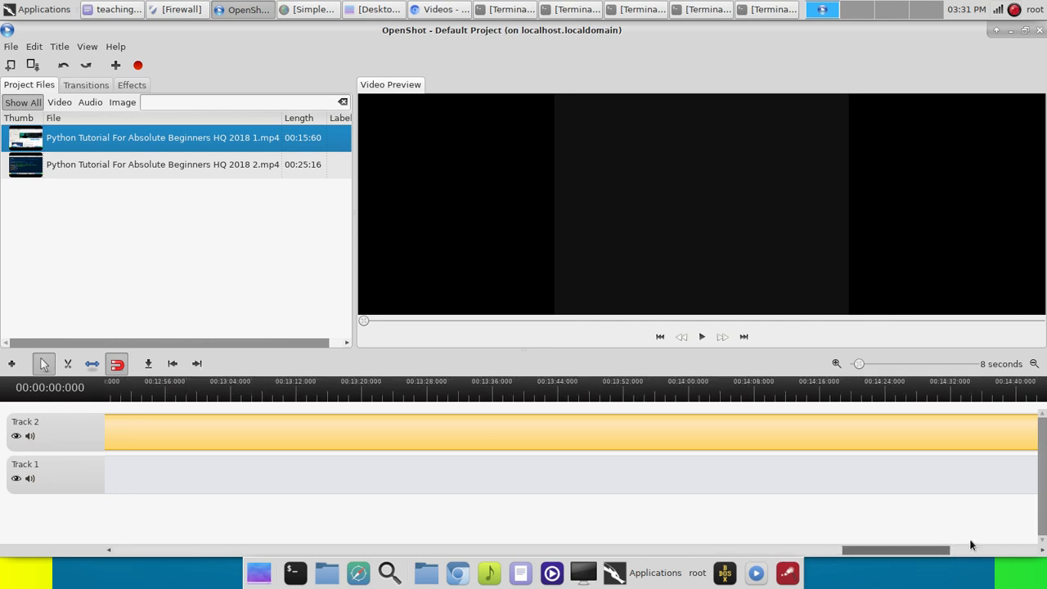
# - Place part 2 on Track 2 after part 1 and bring up its Clip Properties
pyautogui.hscroll(3)
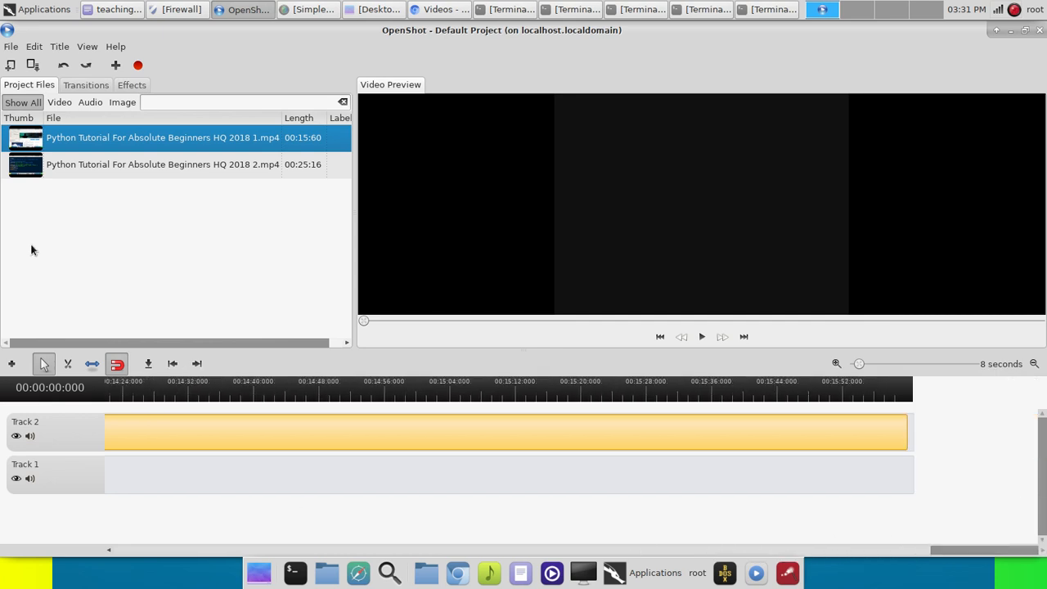
pyautogui.click(164, 163)
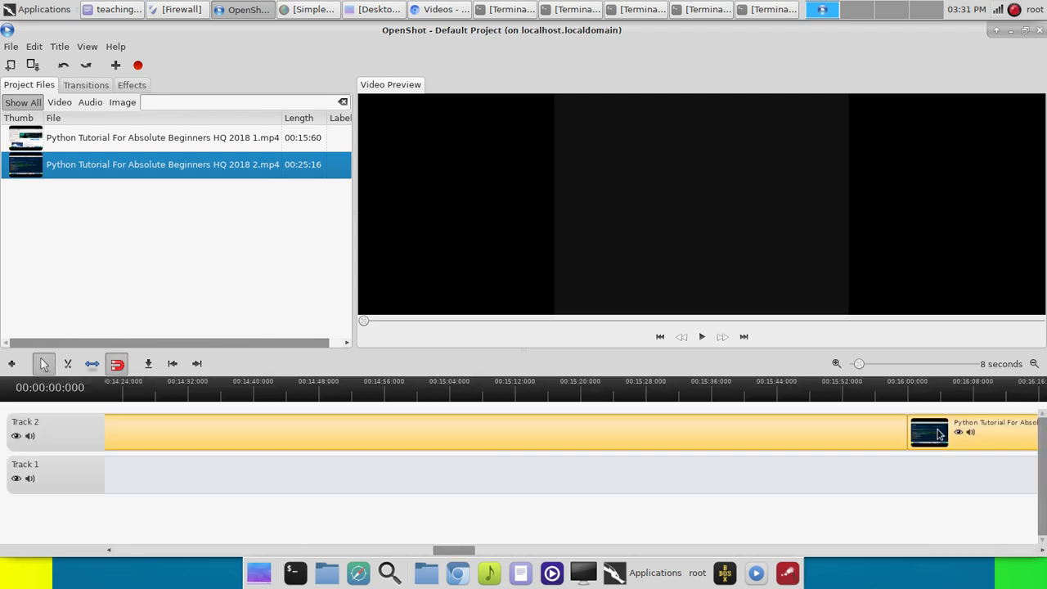
pyautogui.moveTo(454, 550); pyautogui.dragTo(490, 550)
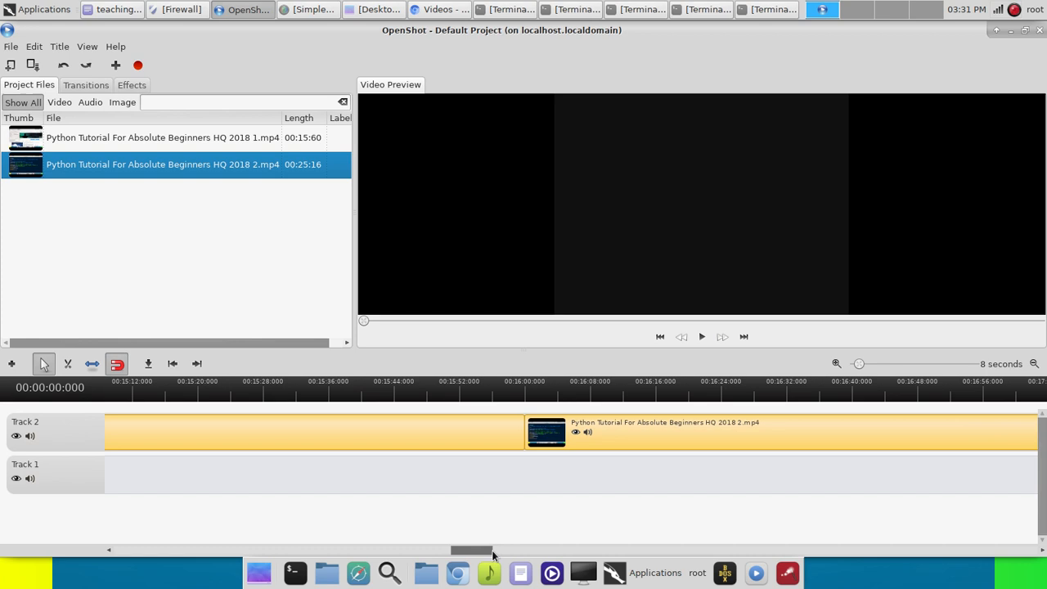
pyautogui.moveTo(471, 549); pyautogui.dragTo(851, 550)
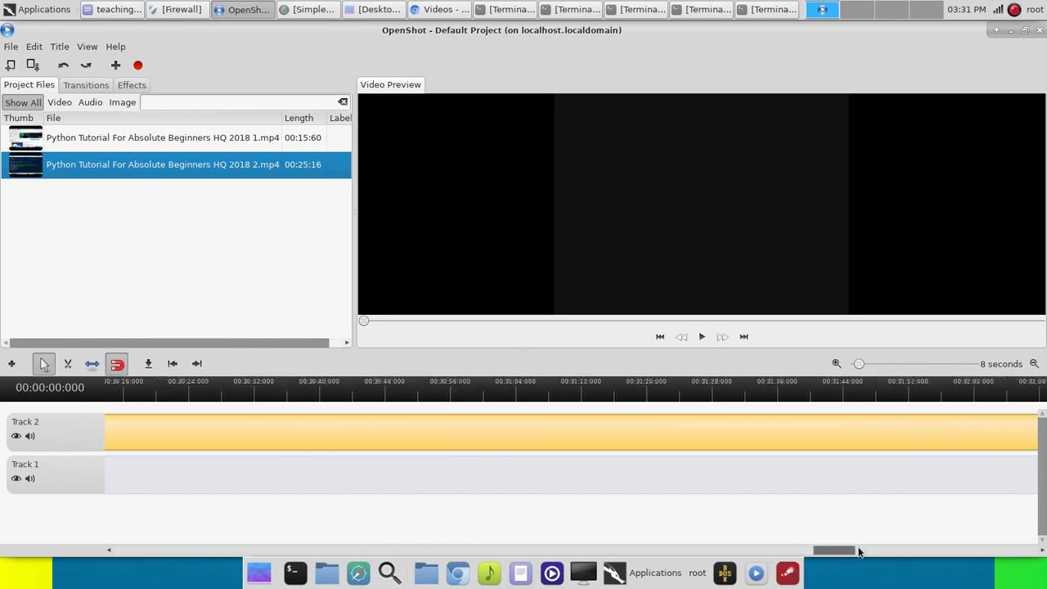
pyautogui.hscroll(3)
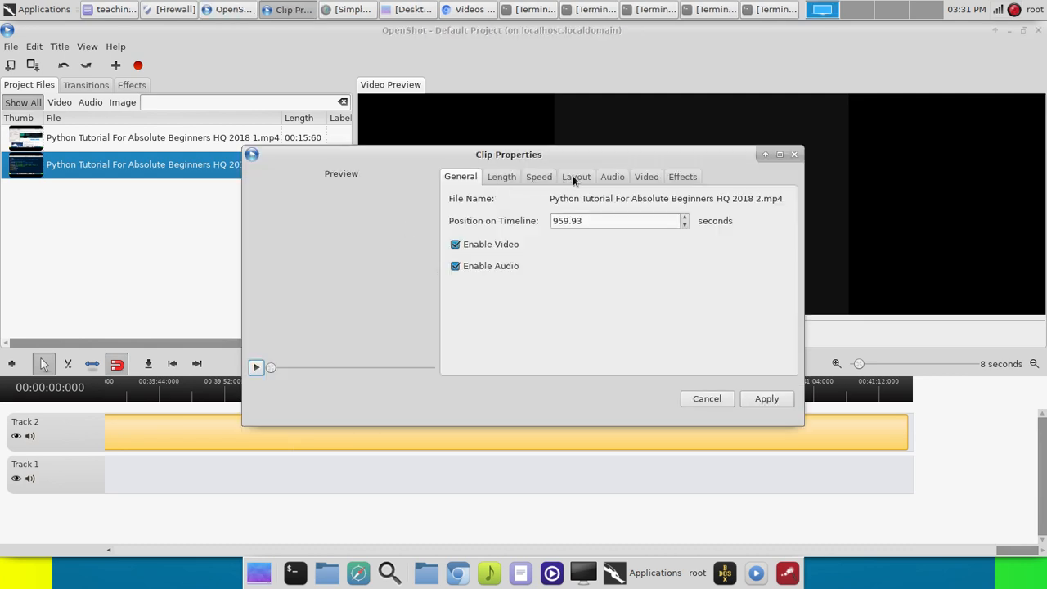
# - Raise the part 2 clip's Audio volume to about 120 and apply the change
pyautogui.click(612, 177)
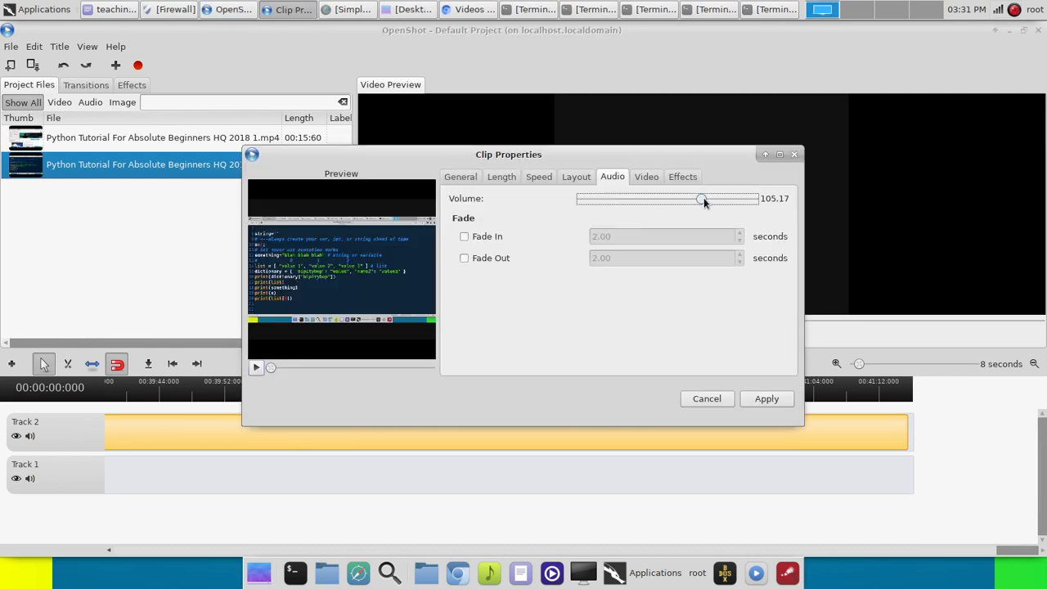
pyautogui.moveTo(700, 199); pyautogui.dragTo(716, 200)
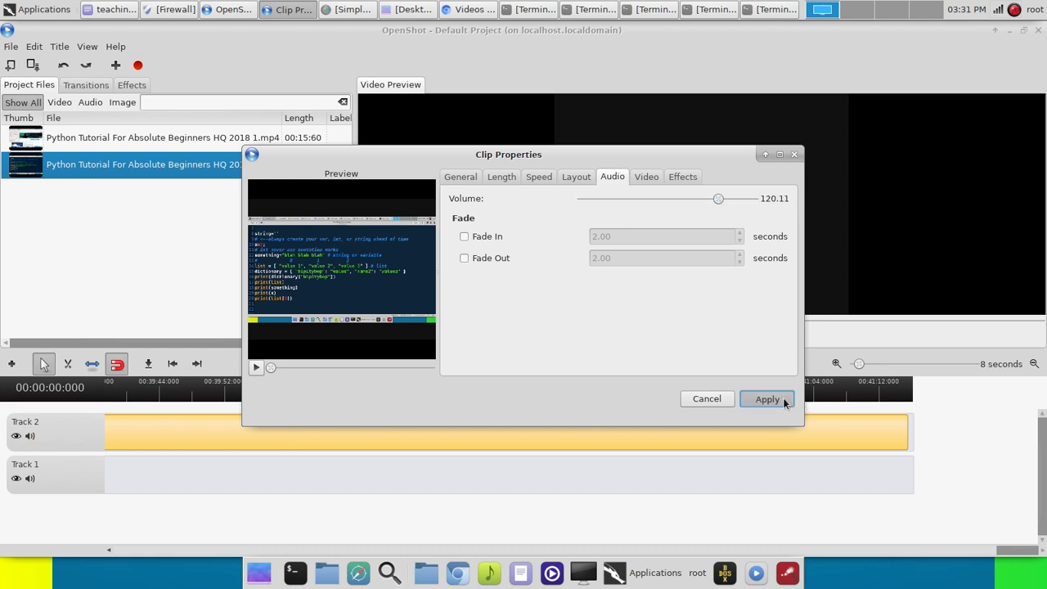
pyautogui.click(765, 399)
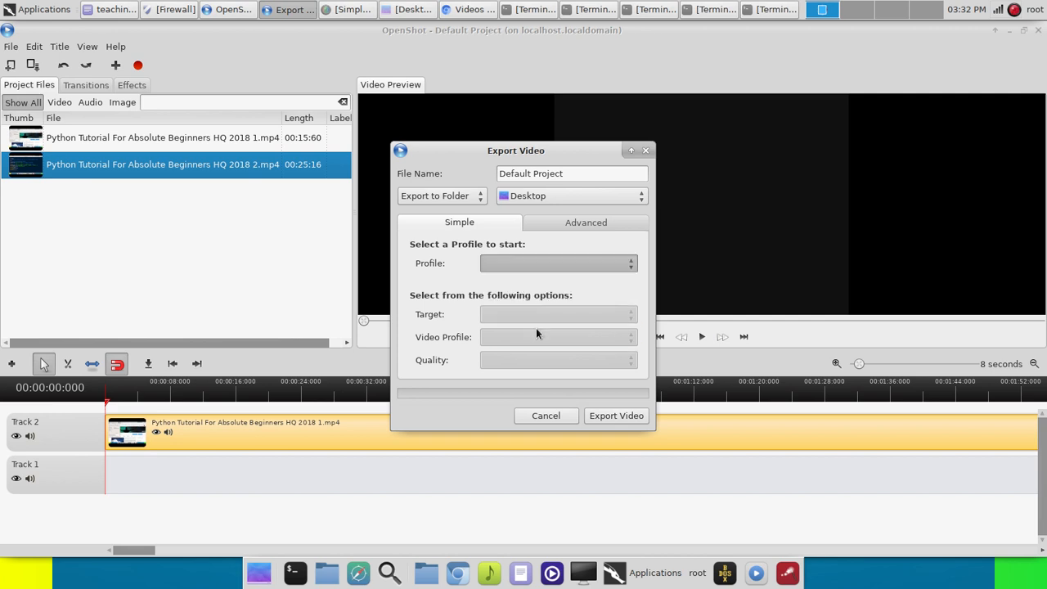
# - Choose the Web profile (Flickr-HD 720p 25 fps) at High quality, then move to Advanced
pyautogui.click(557, 262)
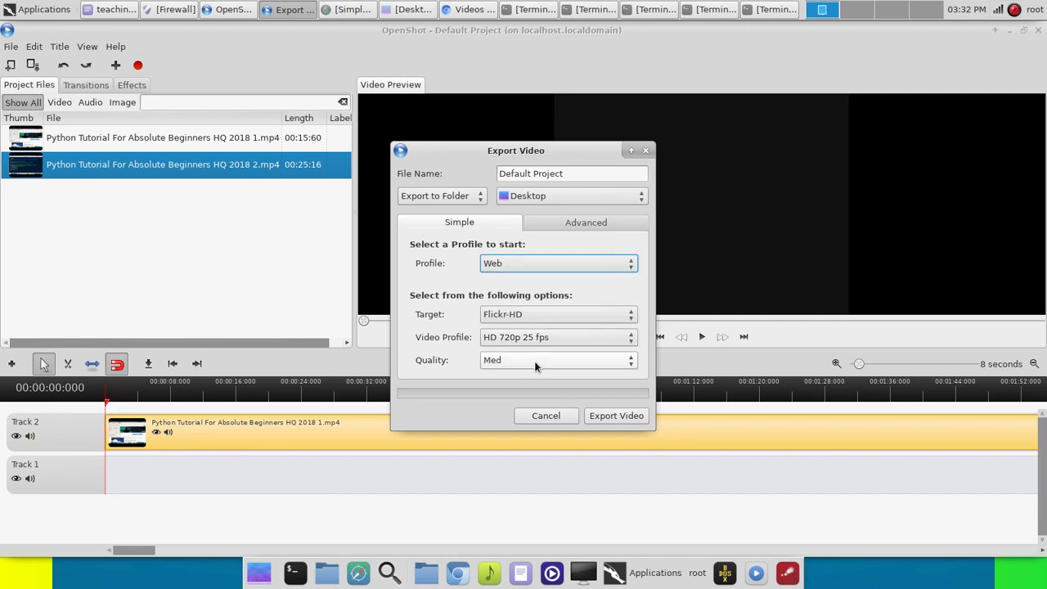
pyautogui.click(556, 262)
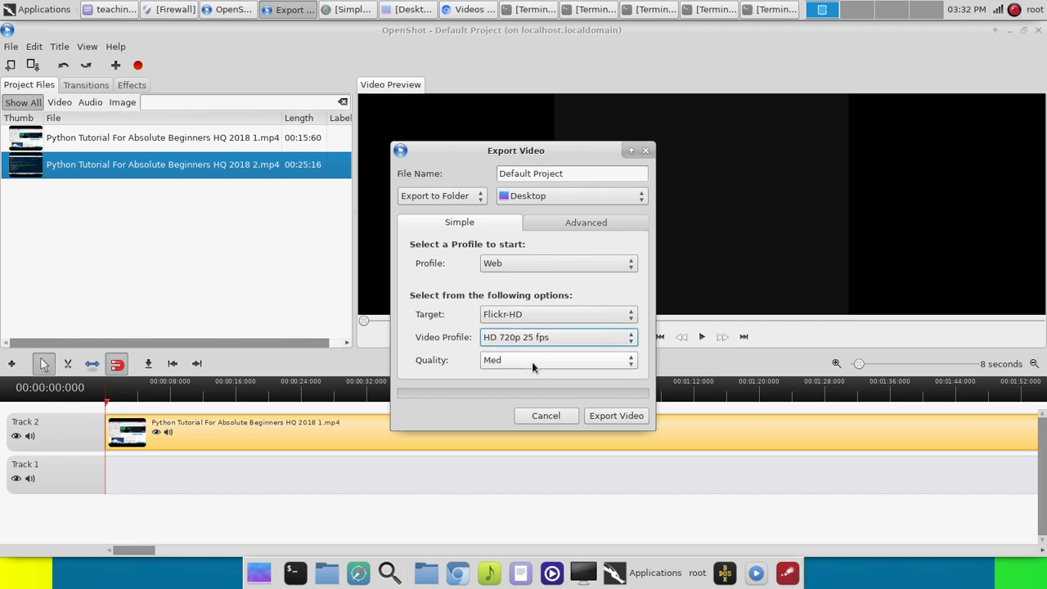
pyautogui.click(556, 360)
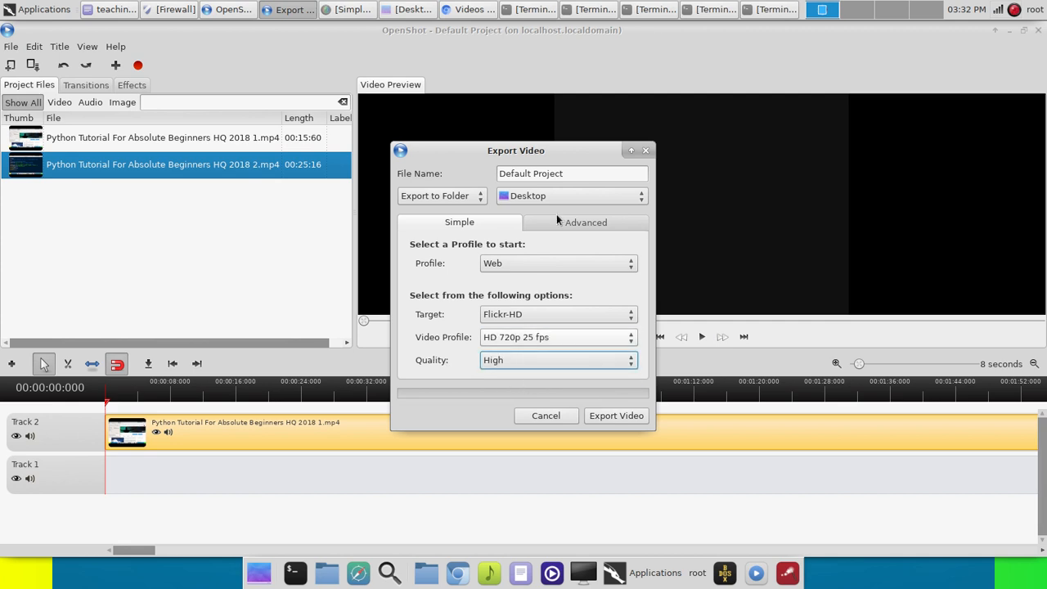
pyautogui.click(586, 222)
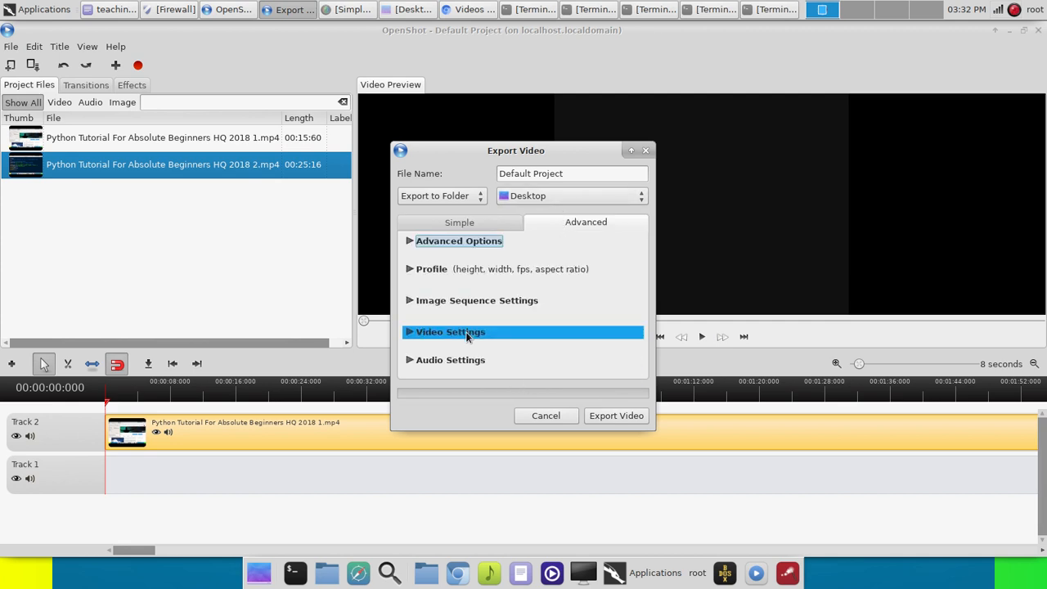
# - Set the export video format to avi under Video Settings
pyautogui.click(448, 332)
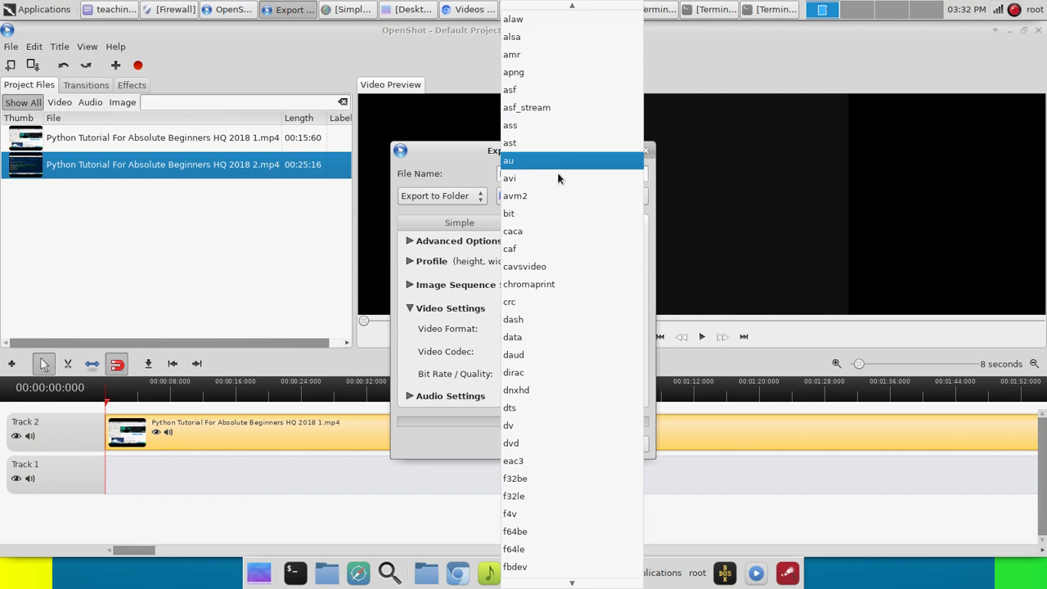
pyautogui.click(510, 176)
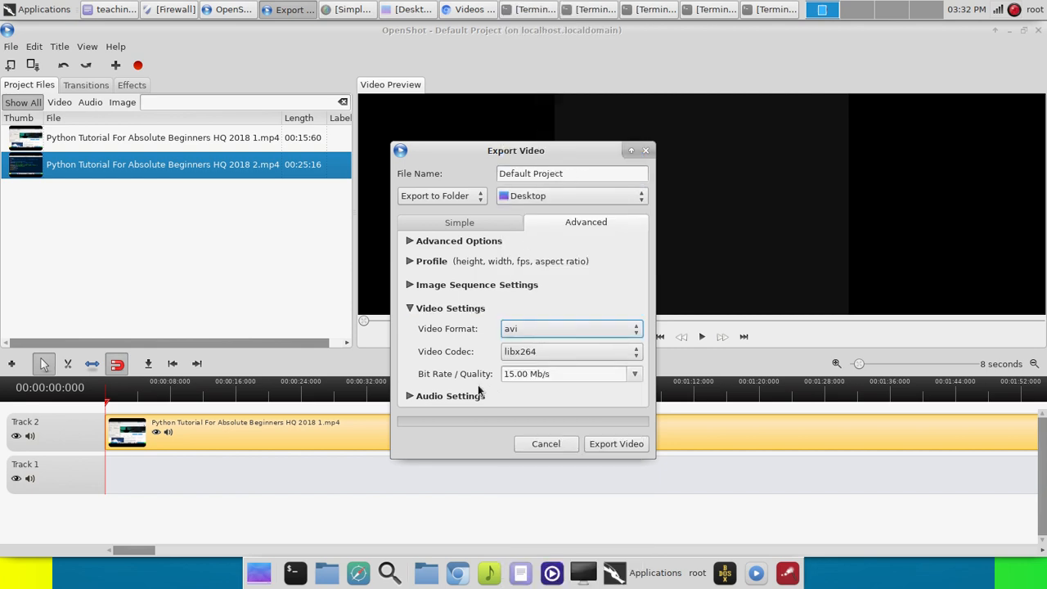
pyautogui.click(448, 396)
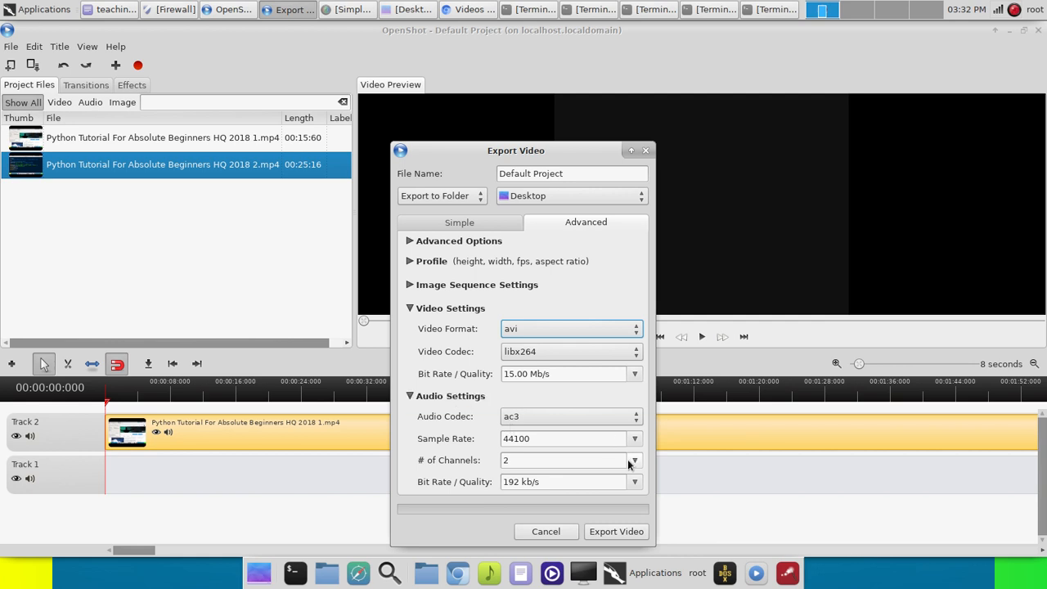
# - Set export audio to 1 channel, 48000 Hz sample rate and 256 kb/s bit rate
pyautogui.click(634, 459)
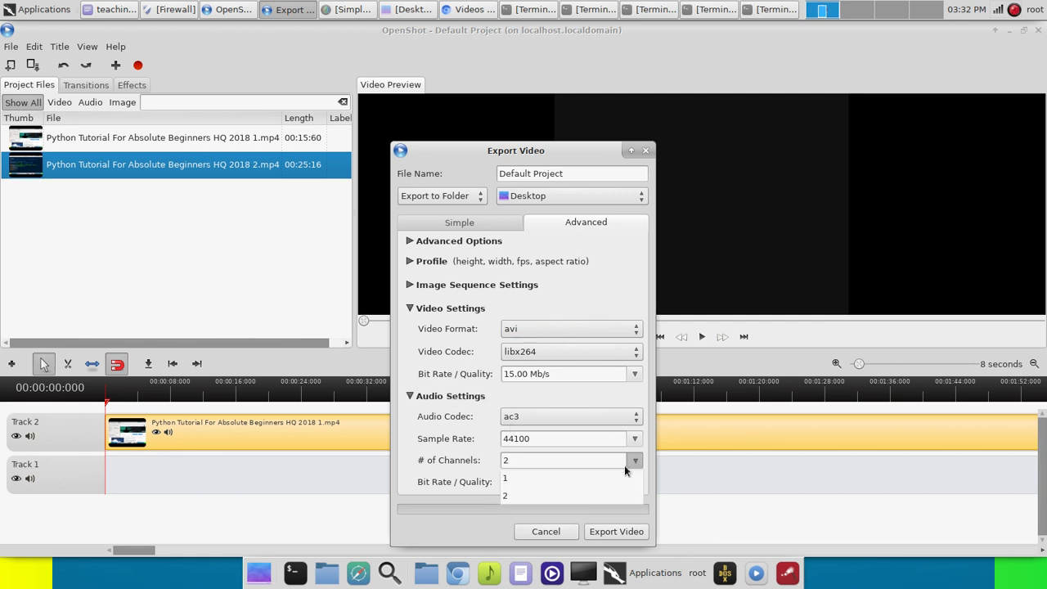
pyautogui.click(504, 478)
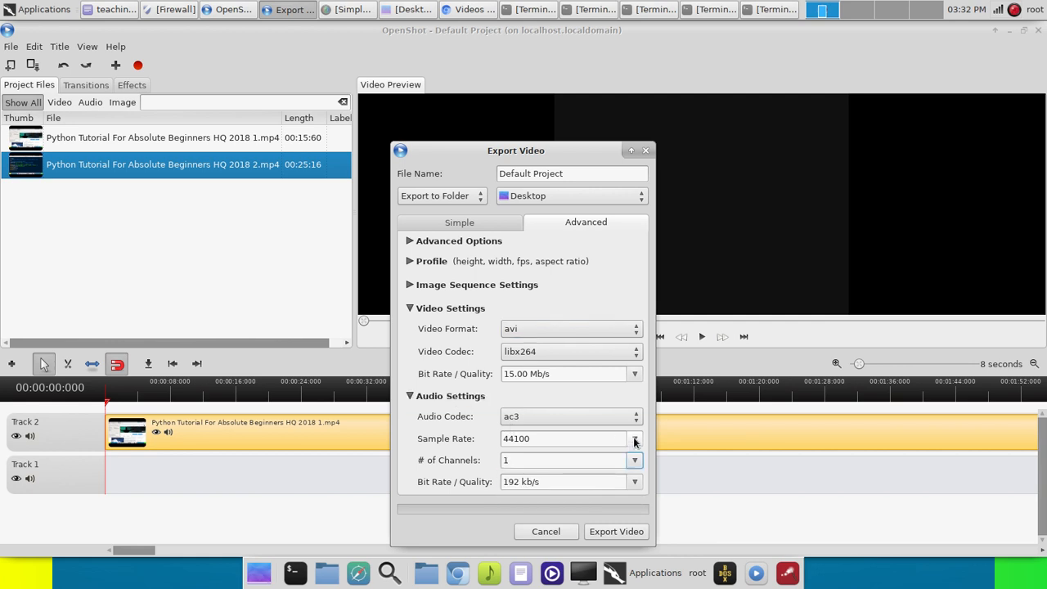
pyautogui.click(634, 439)
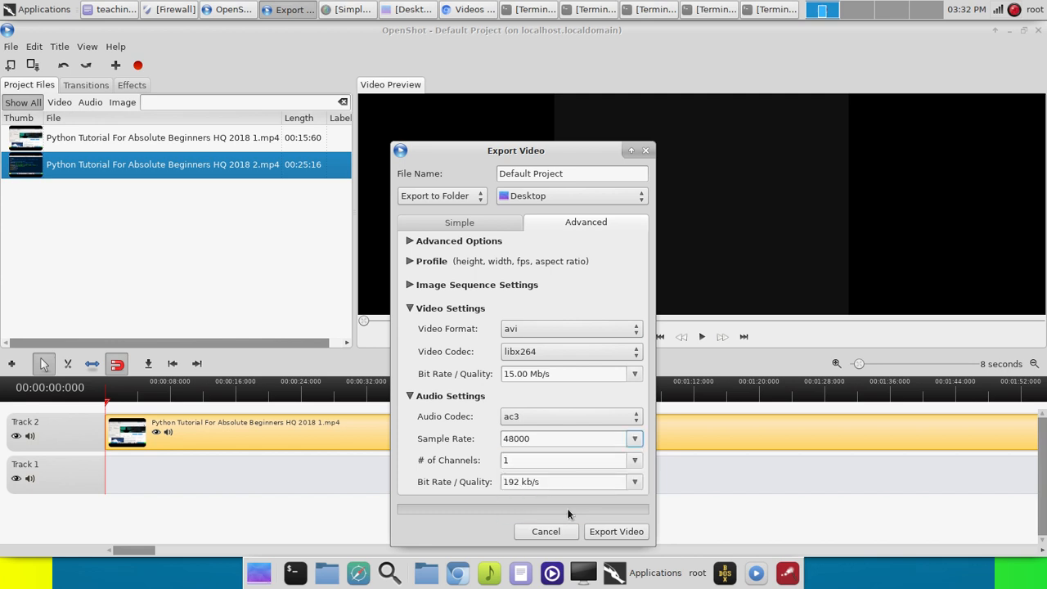
pyautogui.click(635, 481)
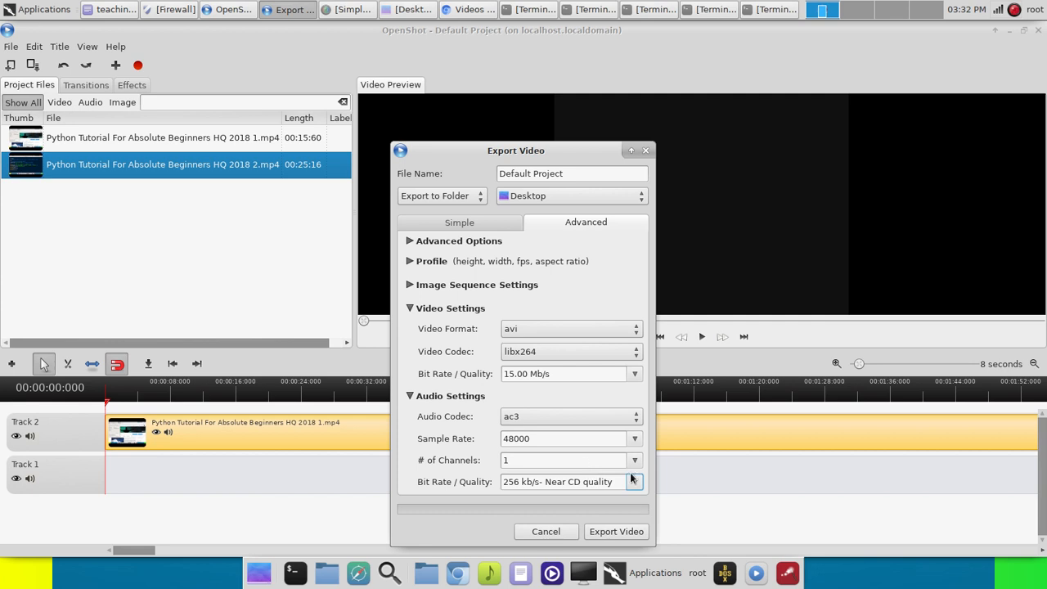
pyautogui.tripleClick(571, 173)
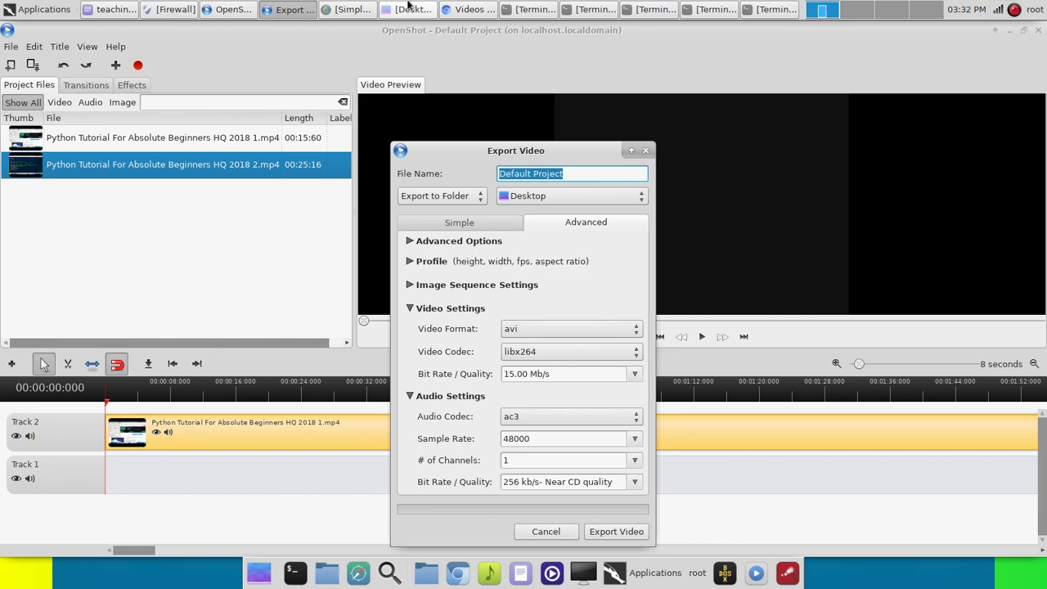
# - Name the export file after the Python tutorial and start Export Video
pyautogui.click(411, 10)
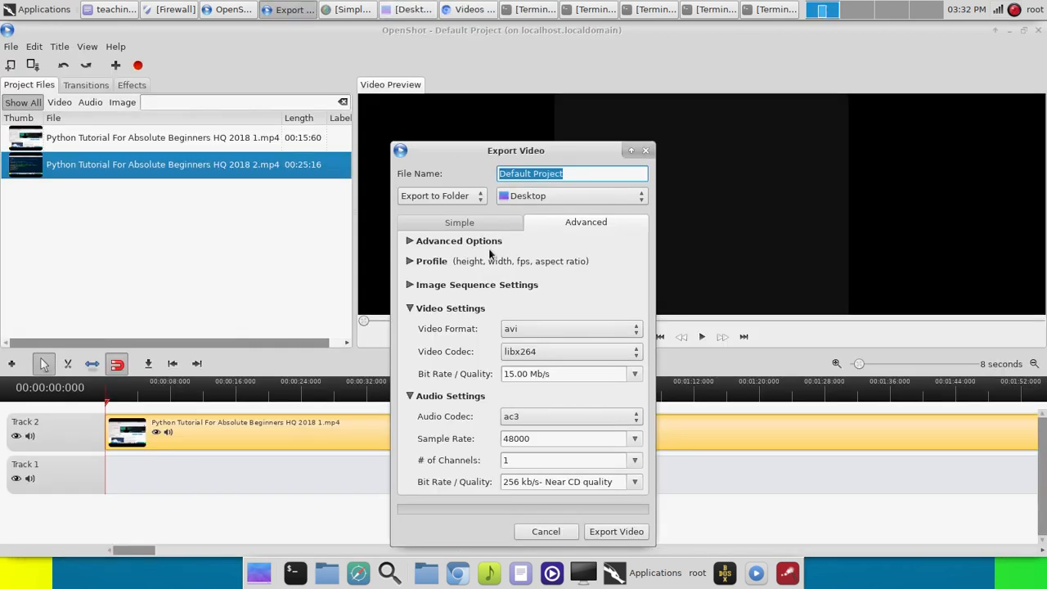
pyautogui.write('Py')
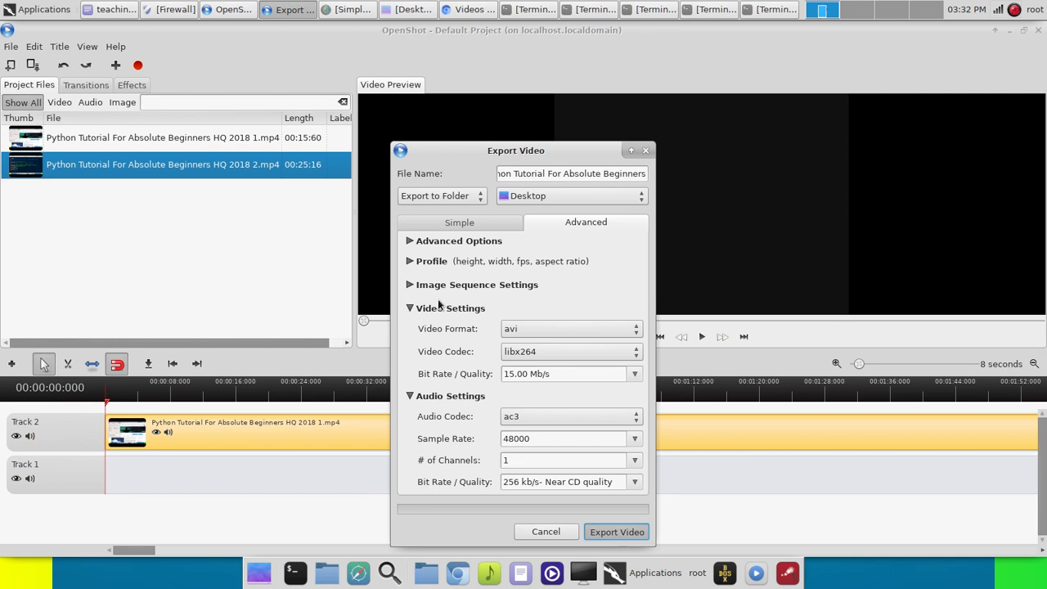
pyautogui.click(616, 530)
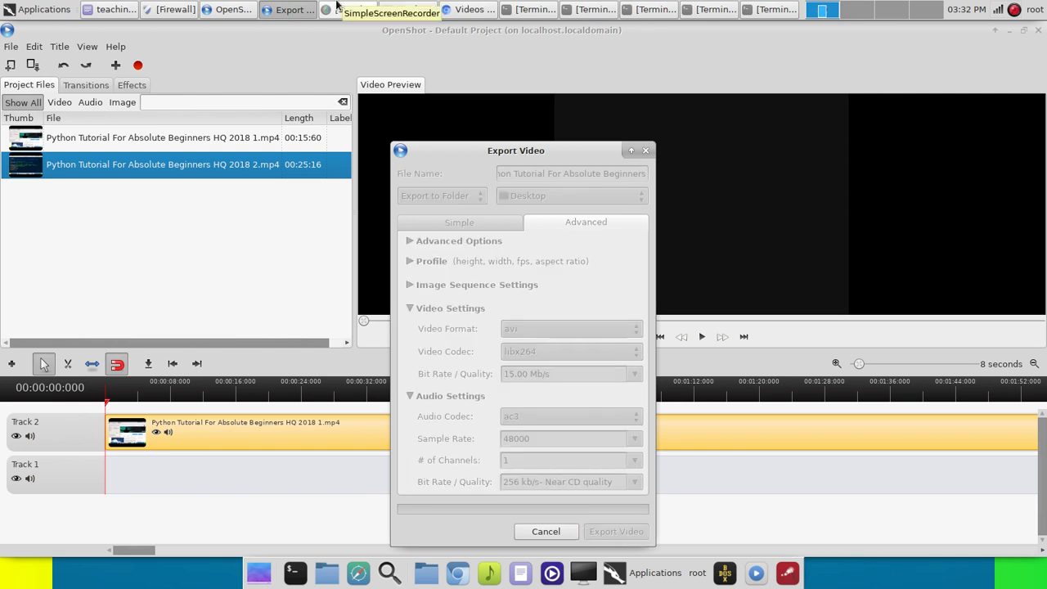